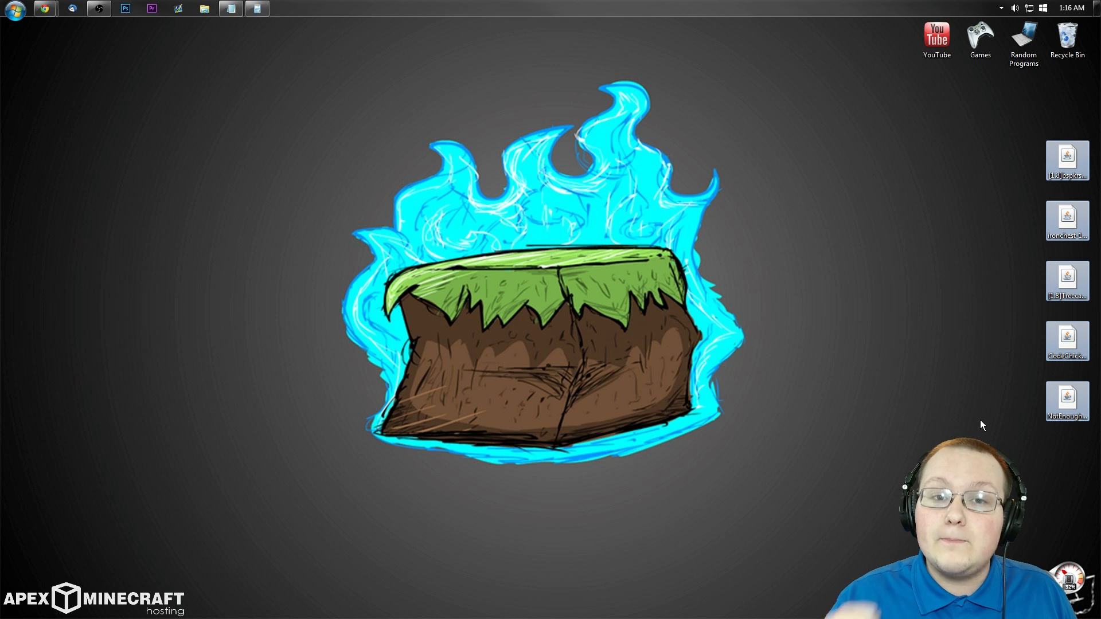
pyautogui.moveTo(880, 381)
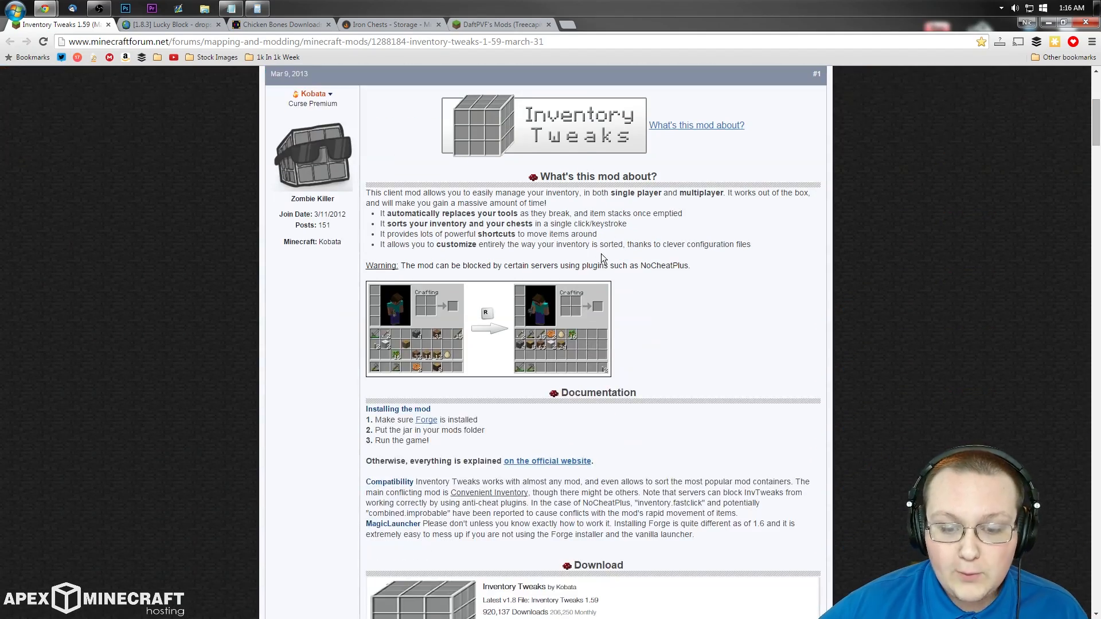
# Read through the Inventory Tweaks thread and bring up options for its official website link.
pyautogui.scroll(-3)
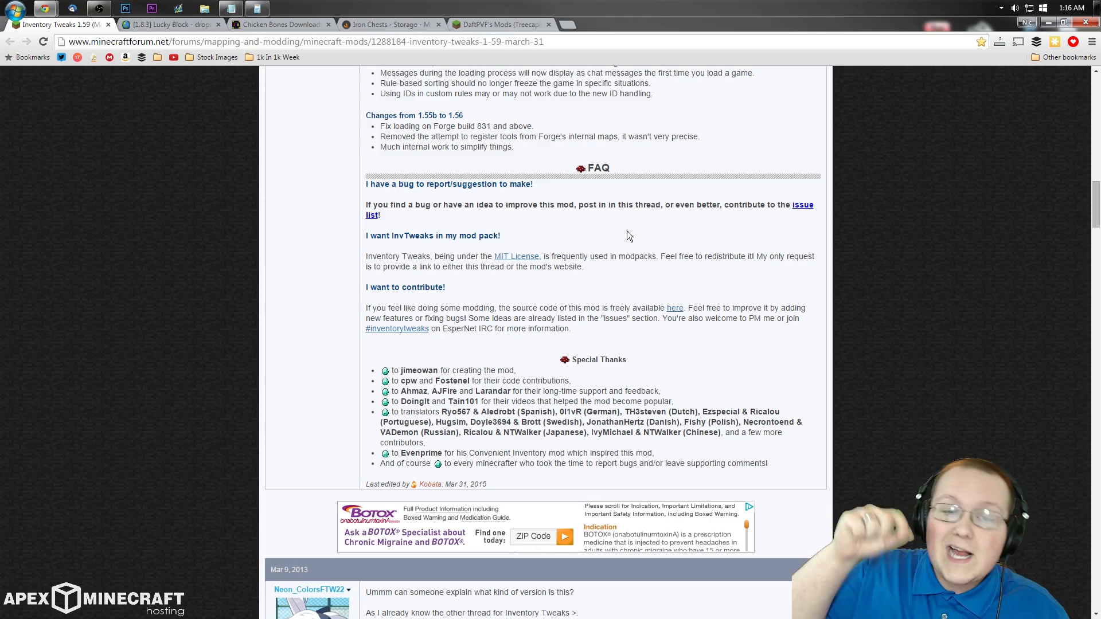
pyautogui.scroll(3)
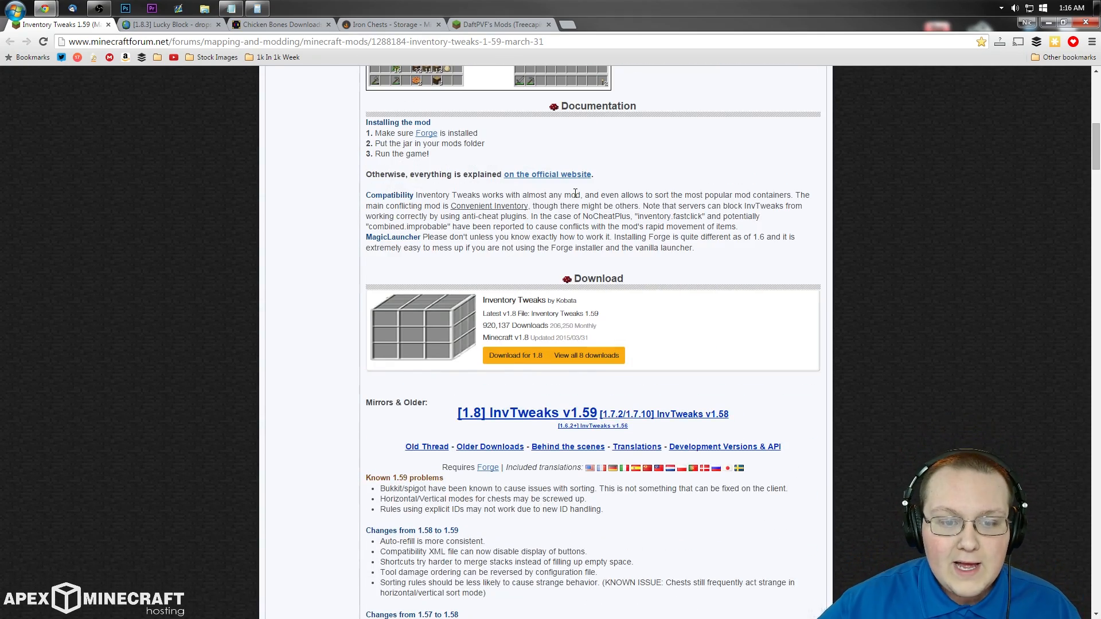
pyautogui.scroll(3)
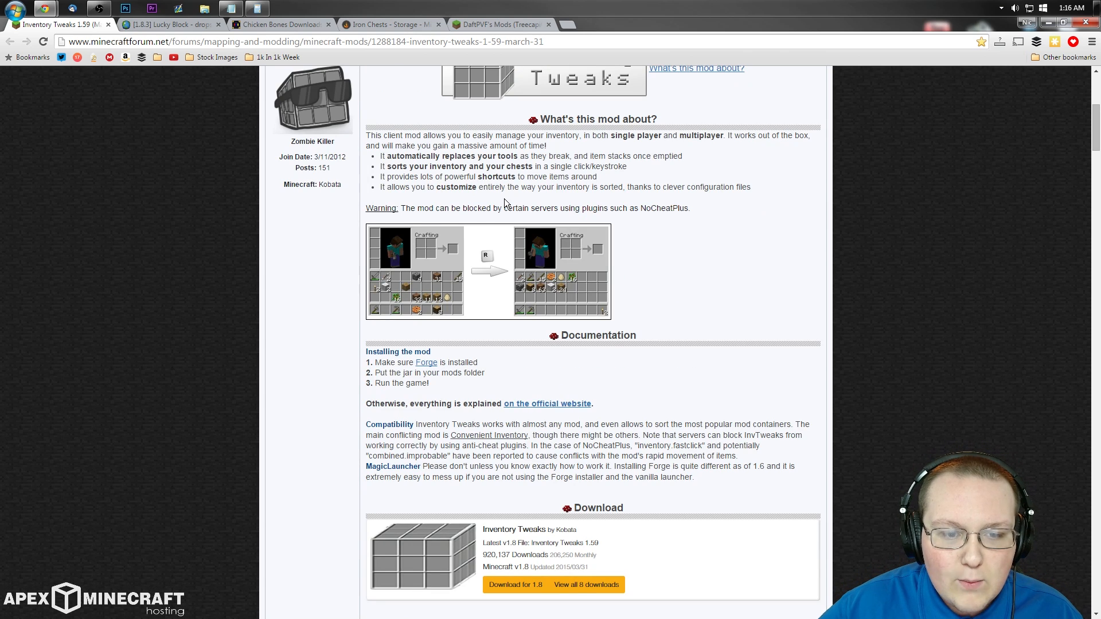
pyautogui.rightClick(547, 404)
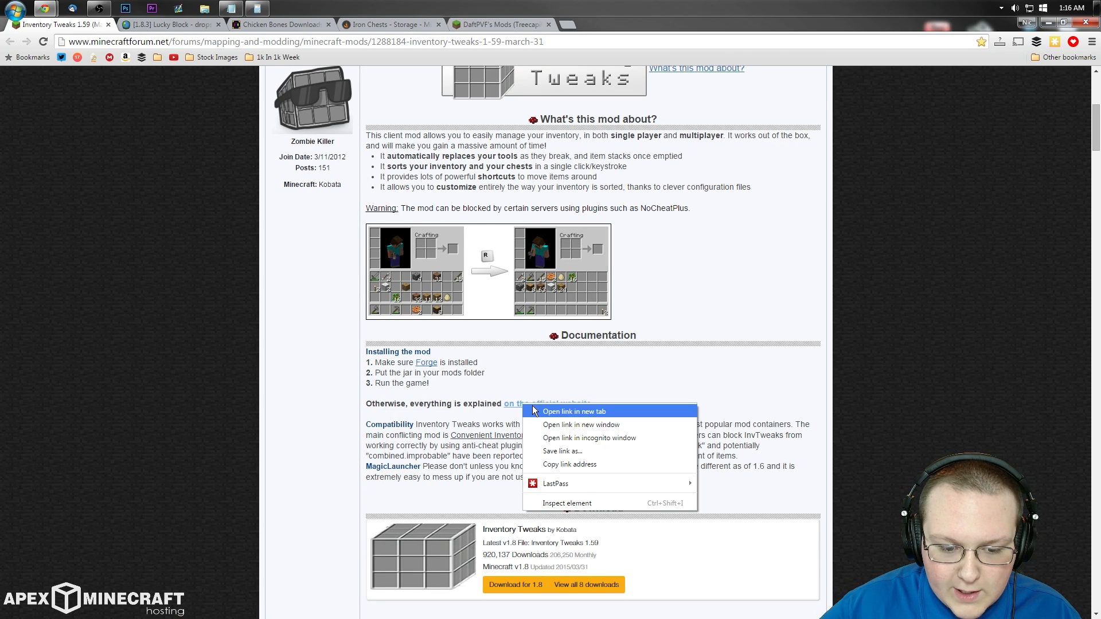
pyautogui.click(574, 412)
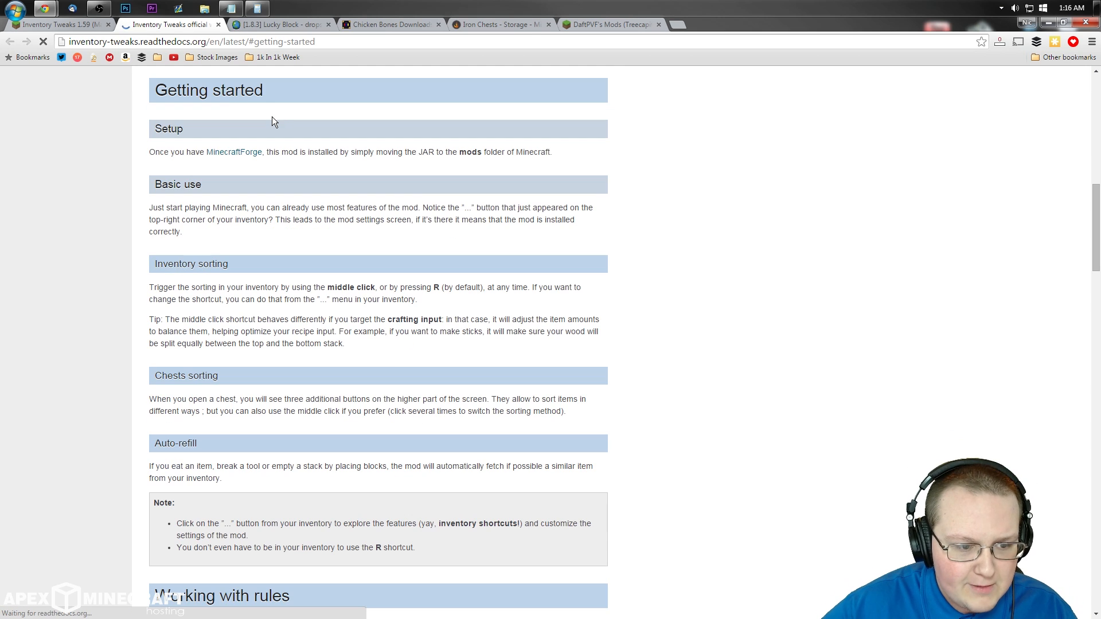
pyautogui.scroll(-3)
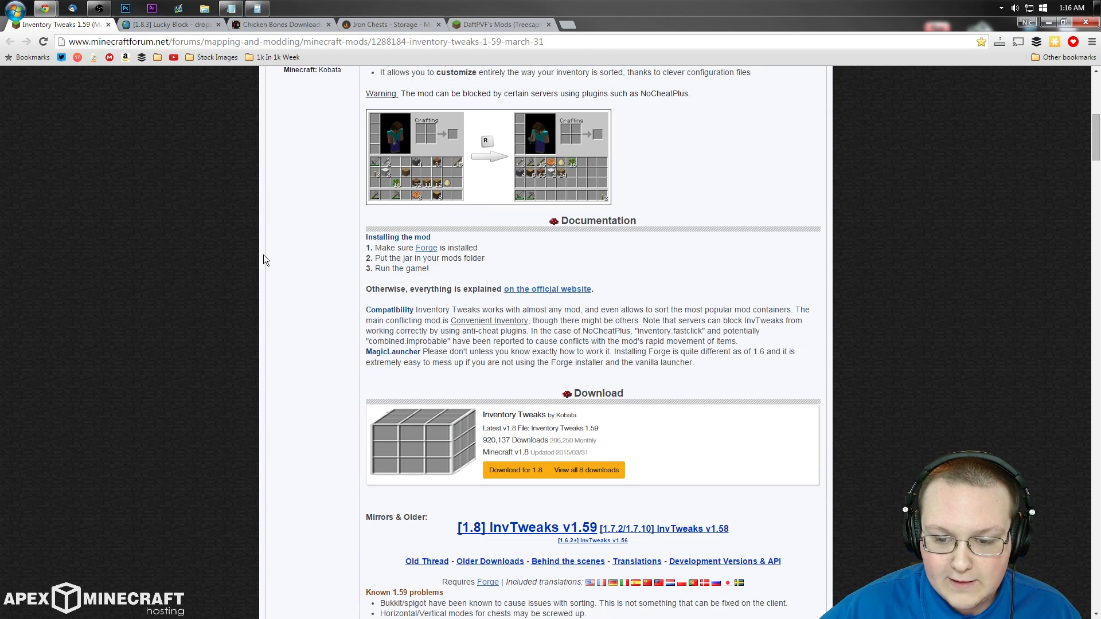
# Search the page for 'modpac' to reach the modpack-permission FAQ entry.
pyautogui.click(982, 41)
pyautogui.write('m')
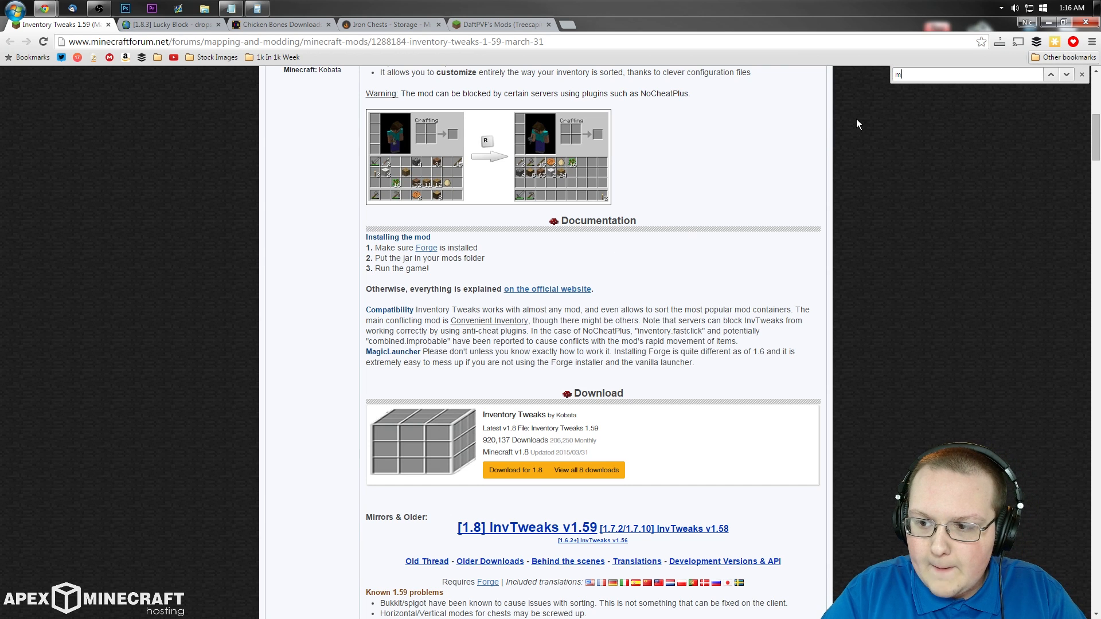
pyautogui.write('odpac')
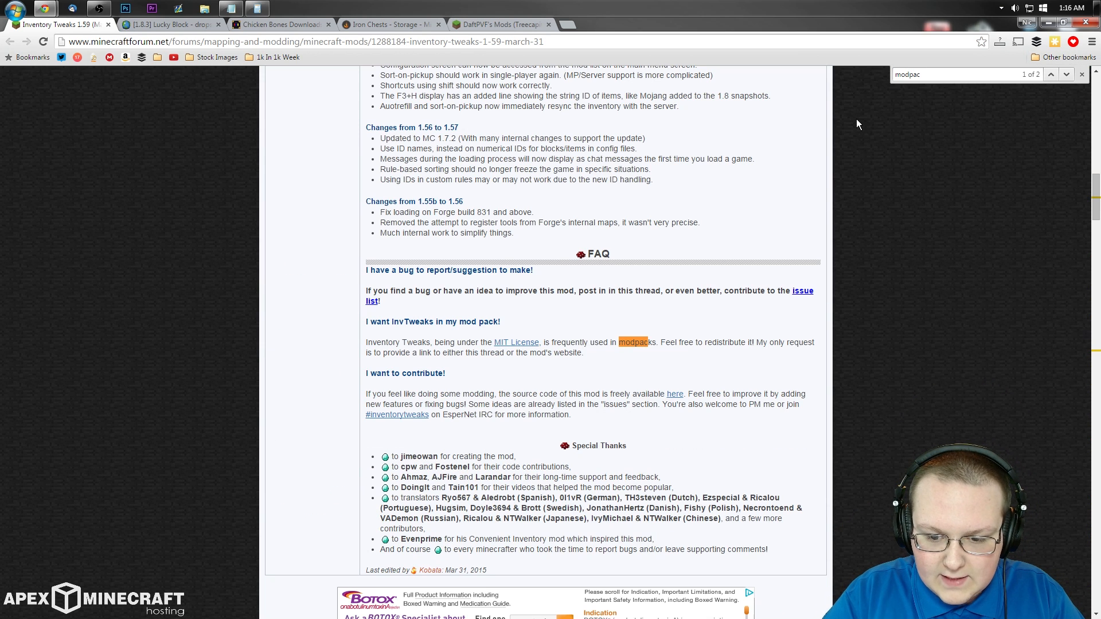
pyautogui.moveTo(509, 349)
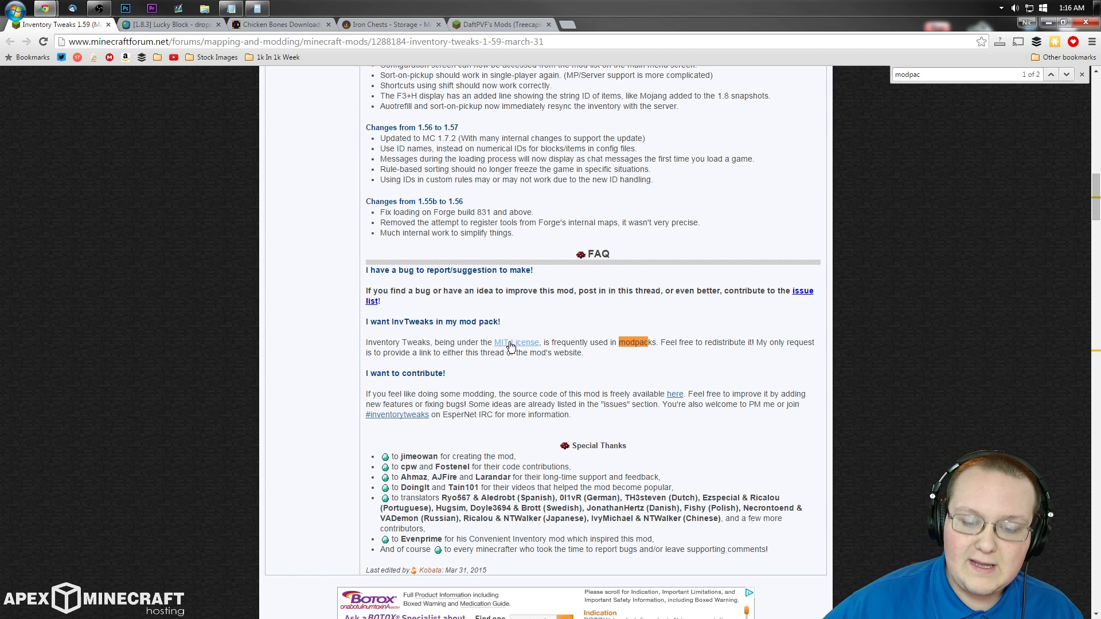
pyautogui.moveTo(552, 342); pyautogui.dragTo(583, 353)
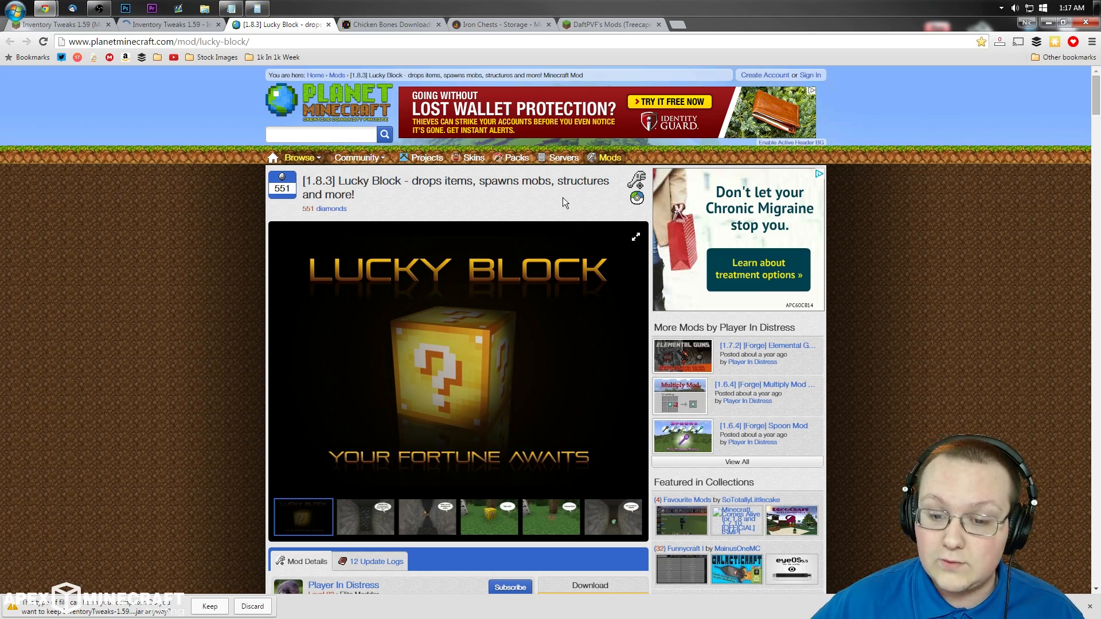
# Scroll down the Lucky Block mod page toward its download and permission terms.
pyautogui.scroll(-3)
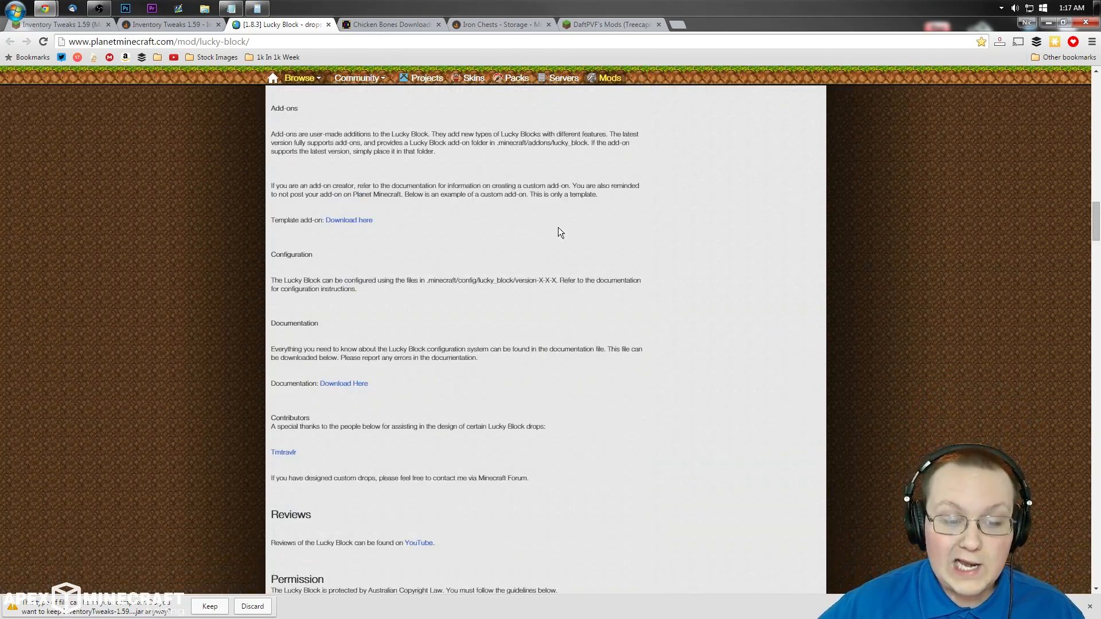
pyautogui.scroll(-3)
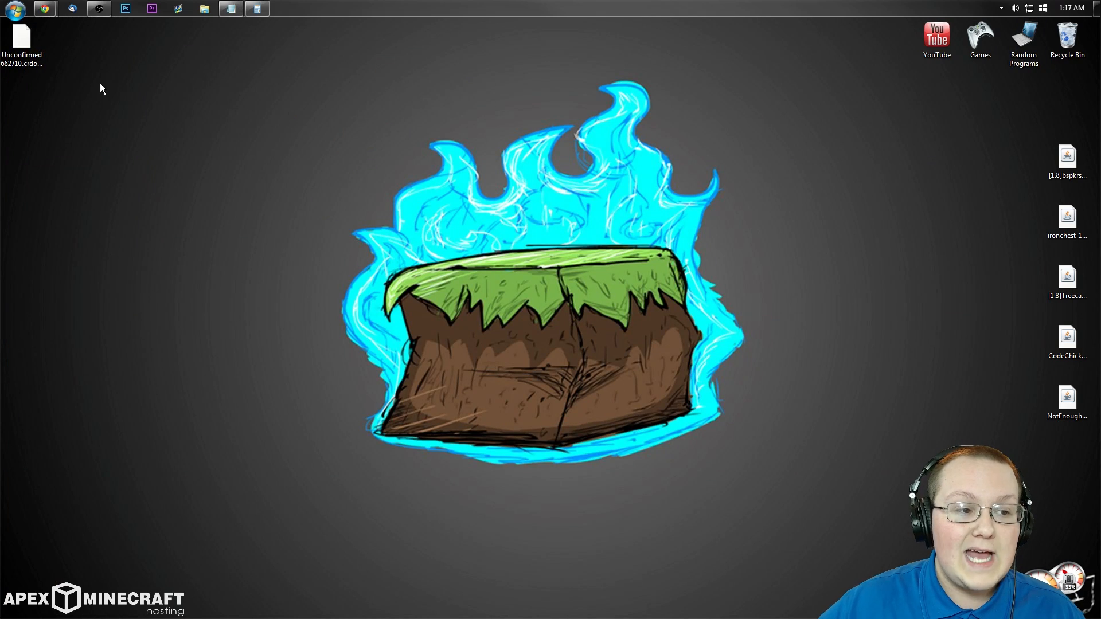
# Move the unfinished download file to the centre of the desktop.
pyautogui.moveTo(21, 39); pyautogui.dragTo(587, 166)
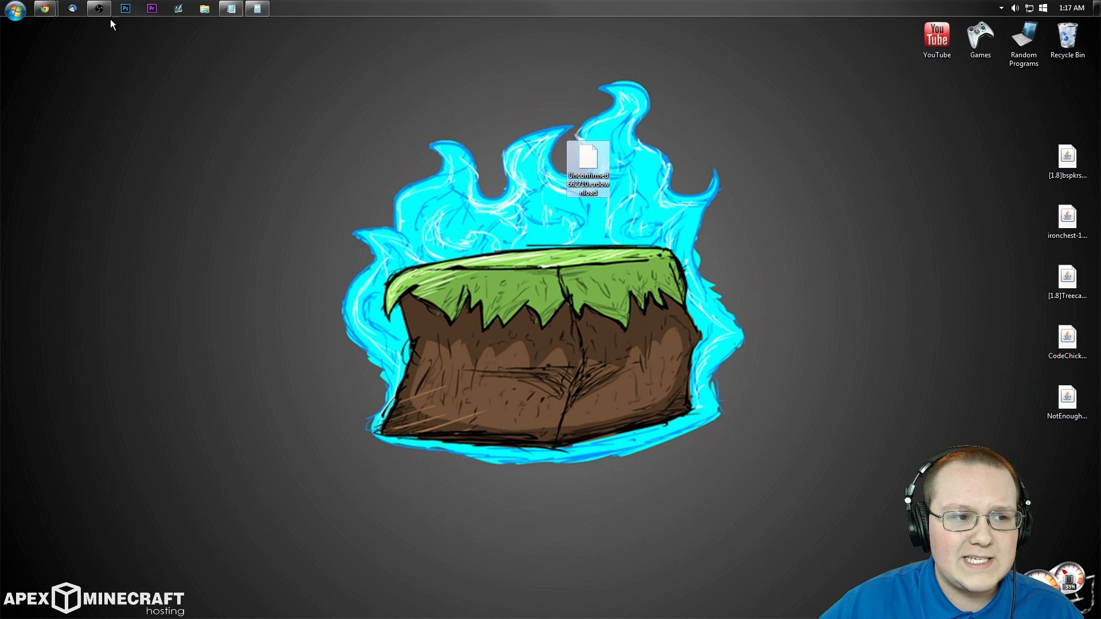
pyautogui.moveTo(45, 9)
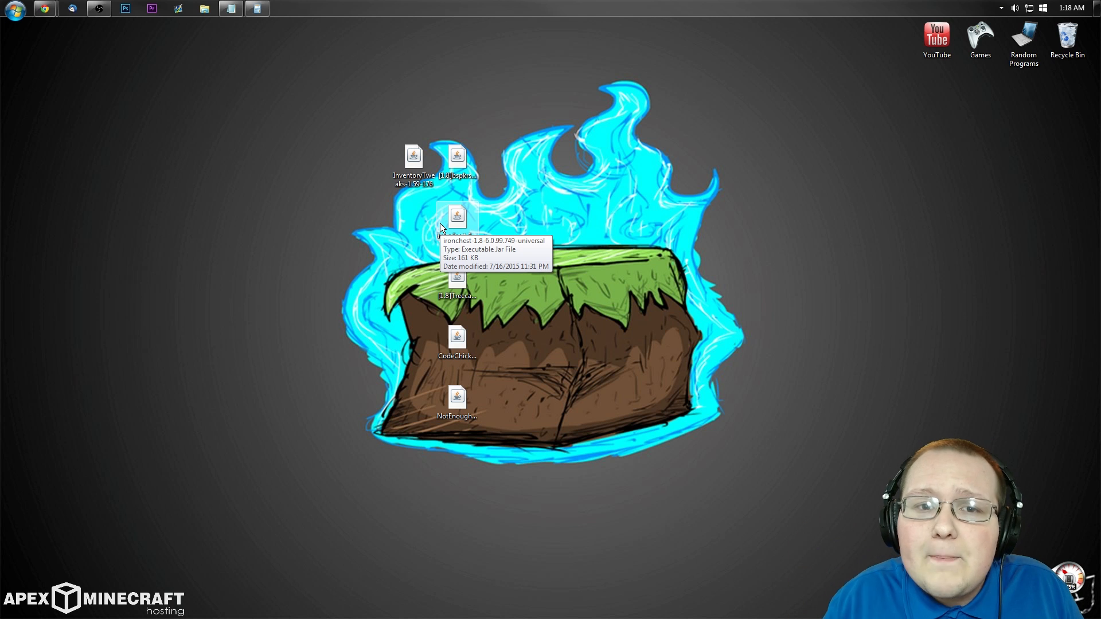
pyautogui.moveTo(418, 195)
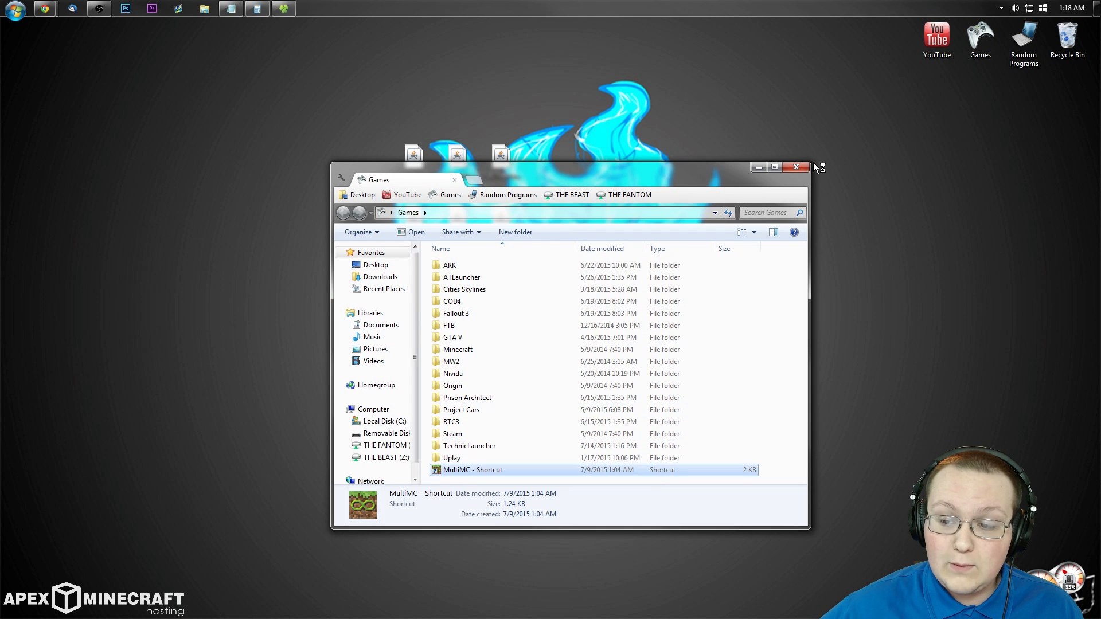
# Launch MultiMC and check the 1.8 instance's settings without changing them.
pyautogui.doubleClick(474, 470)
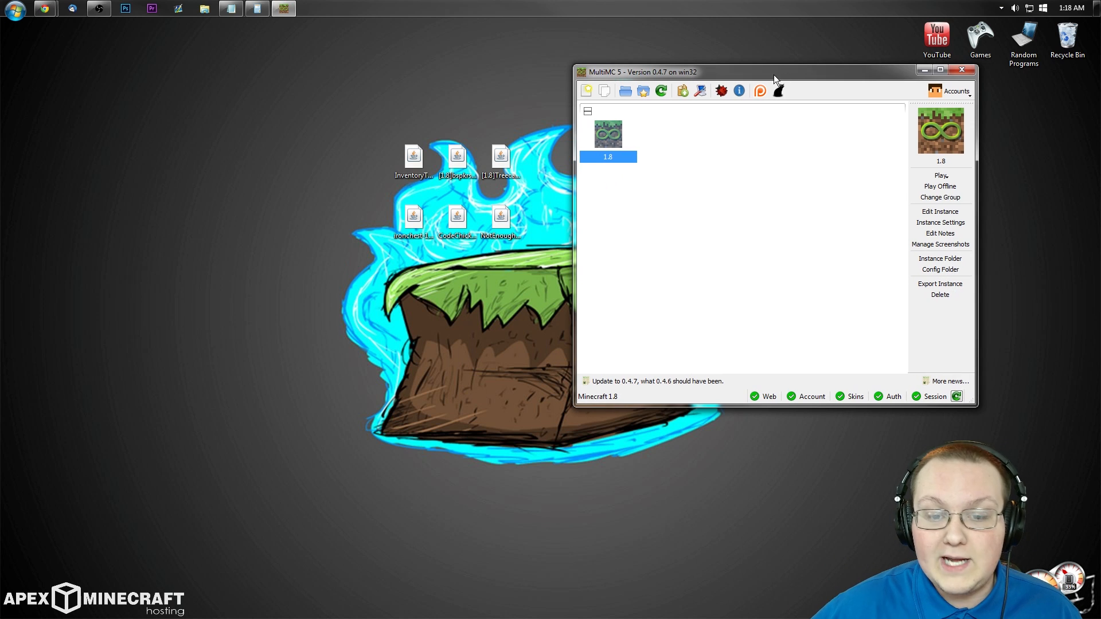
pyautogui.moveTo(608, 136)
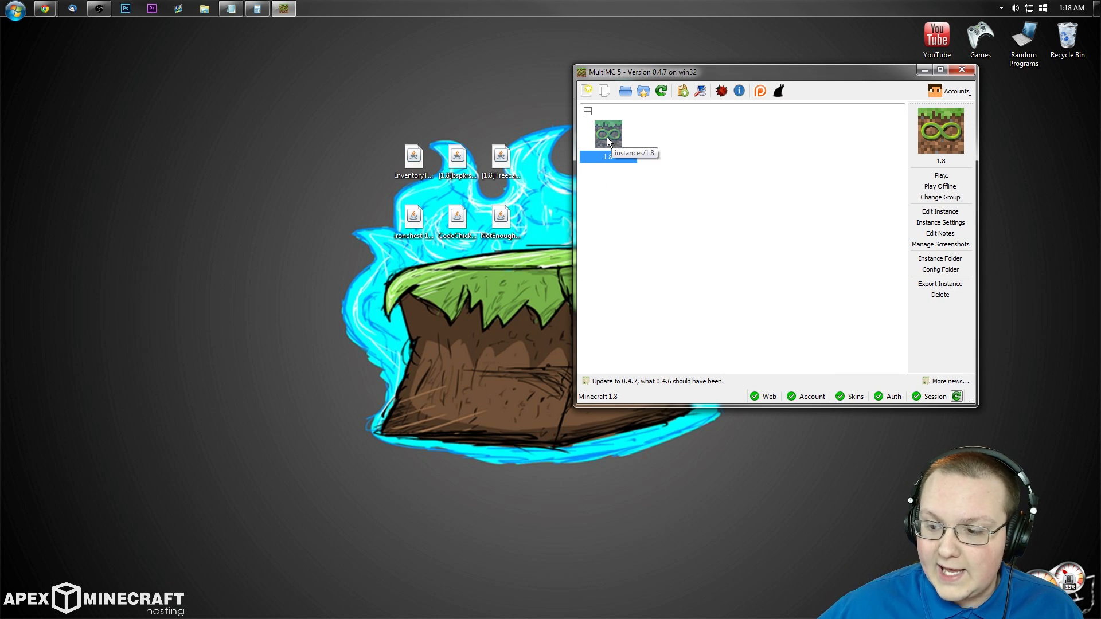
pyautogui.moveTo(837, 233)
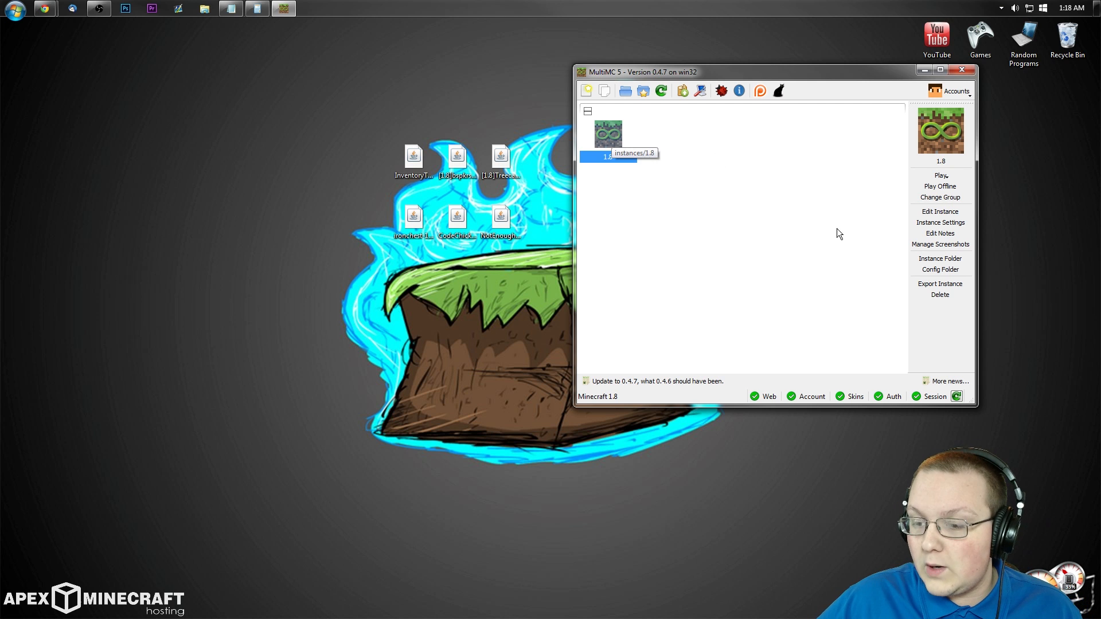
pyautogui.click(939, 223)
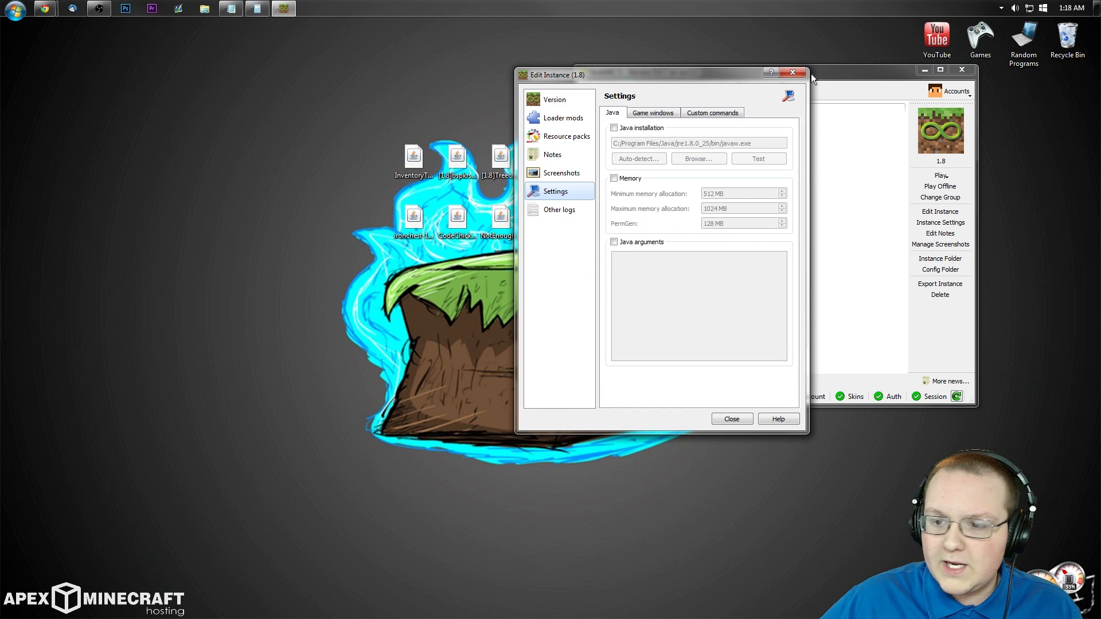
pyautogui.click(730, 419)
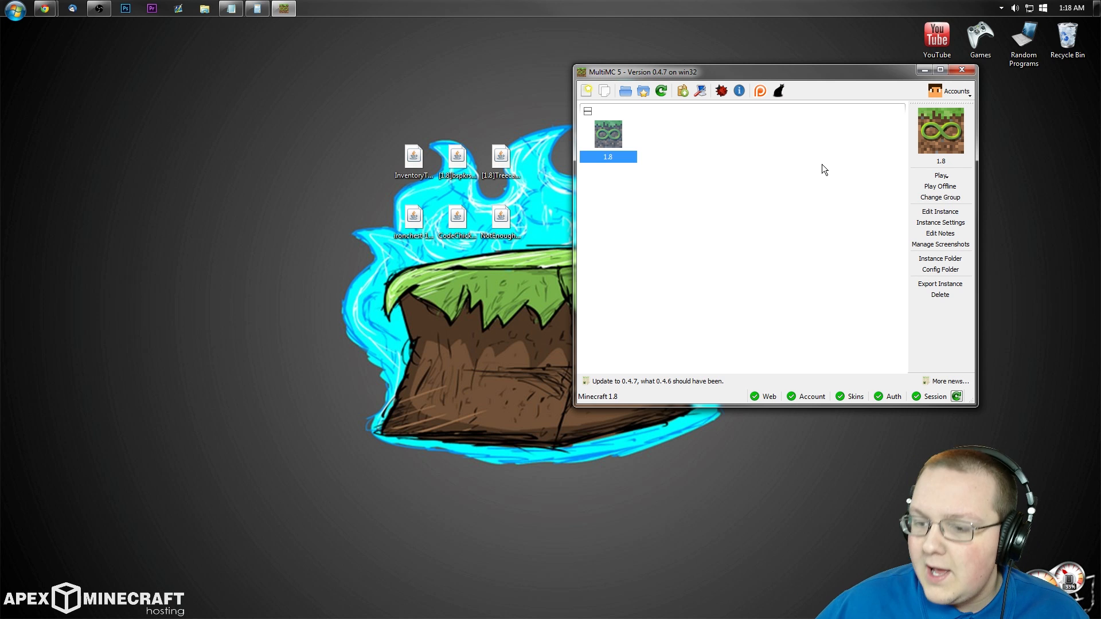
# Bring up the edit window for the 1.8 instance showing its version list.
pyautogui.click(939, 211)
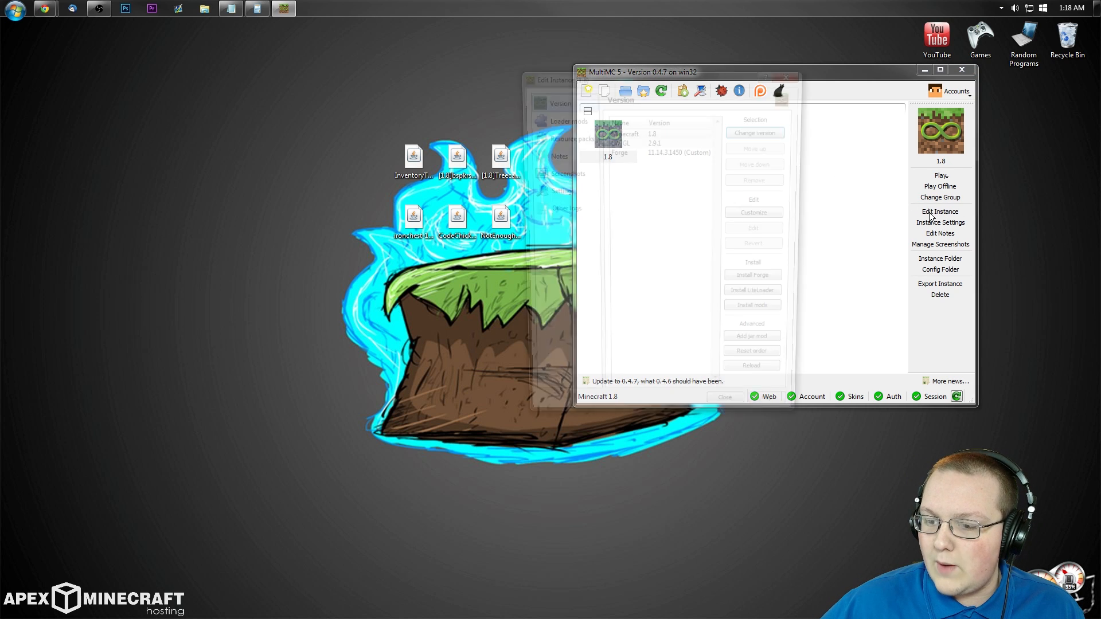
pyautogui.click(940, 211)
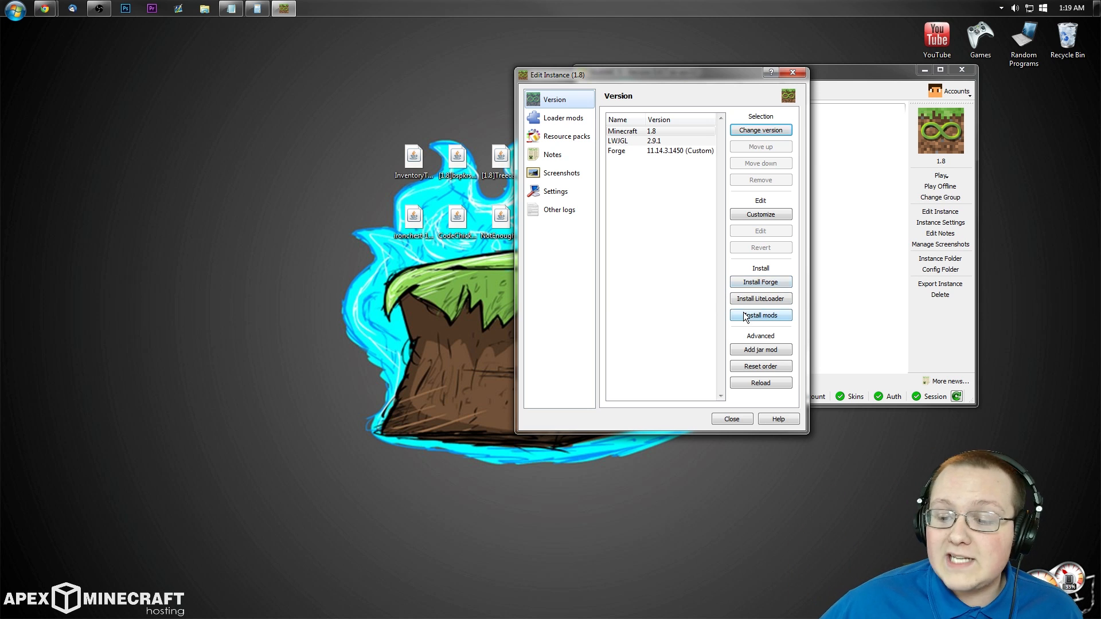
pyautogui.moveTo(761, 314)
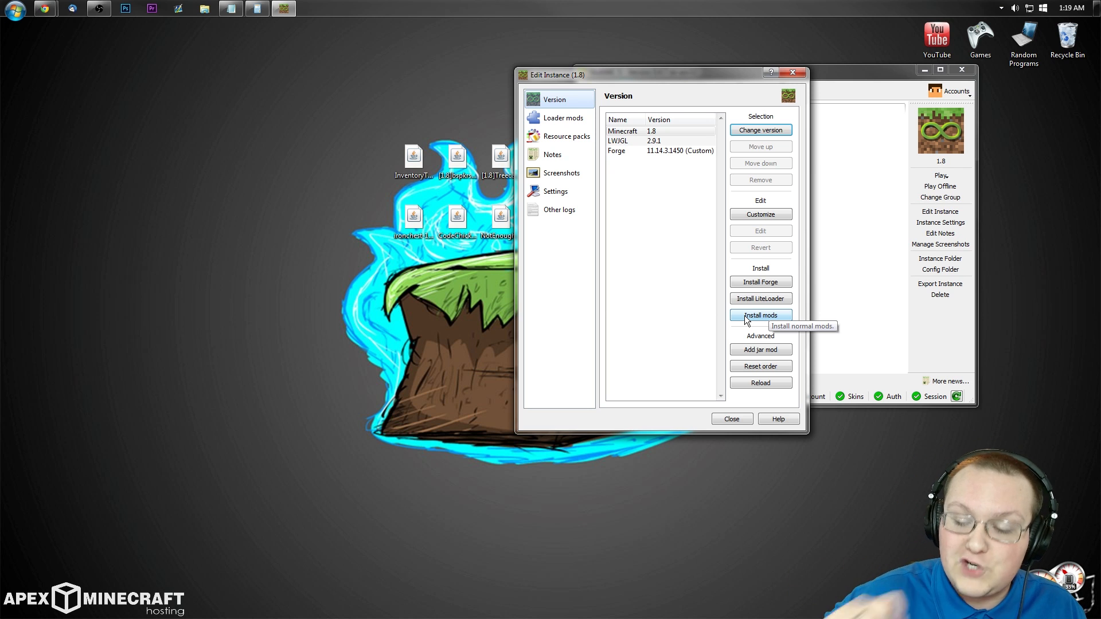
pyautogui.moveTo(761, 350)
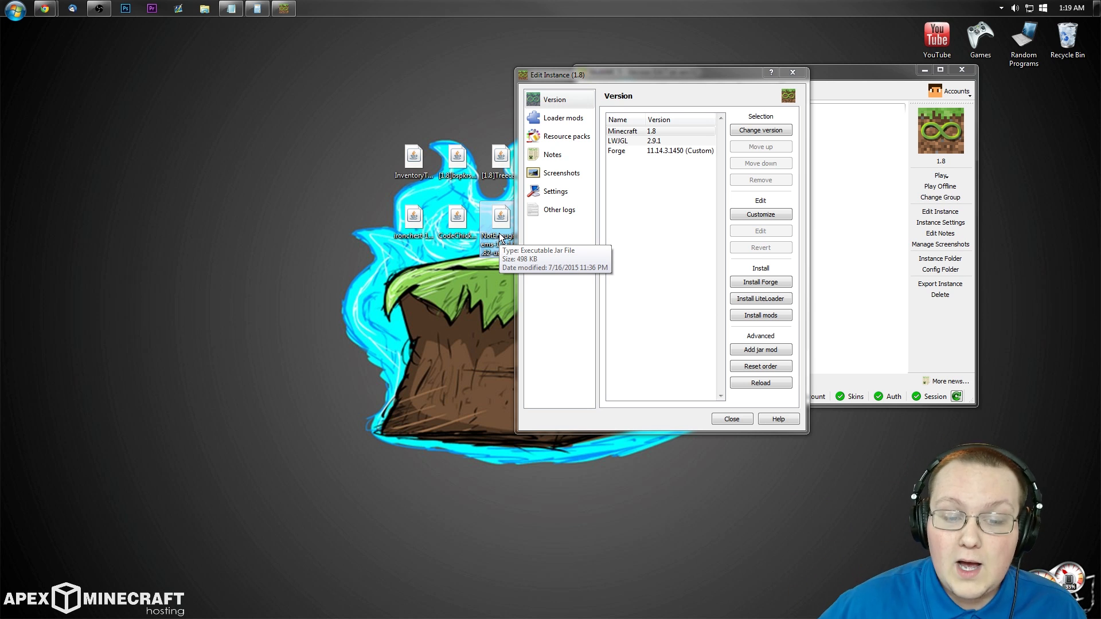
pyautogui.moveTo(425, 258)
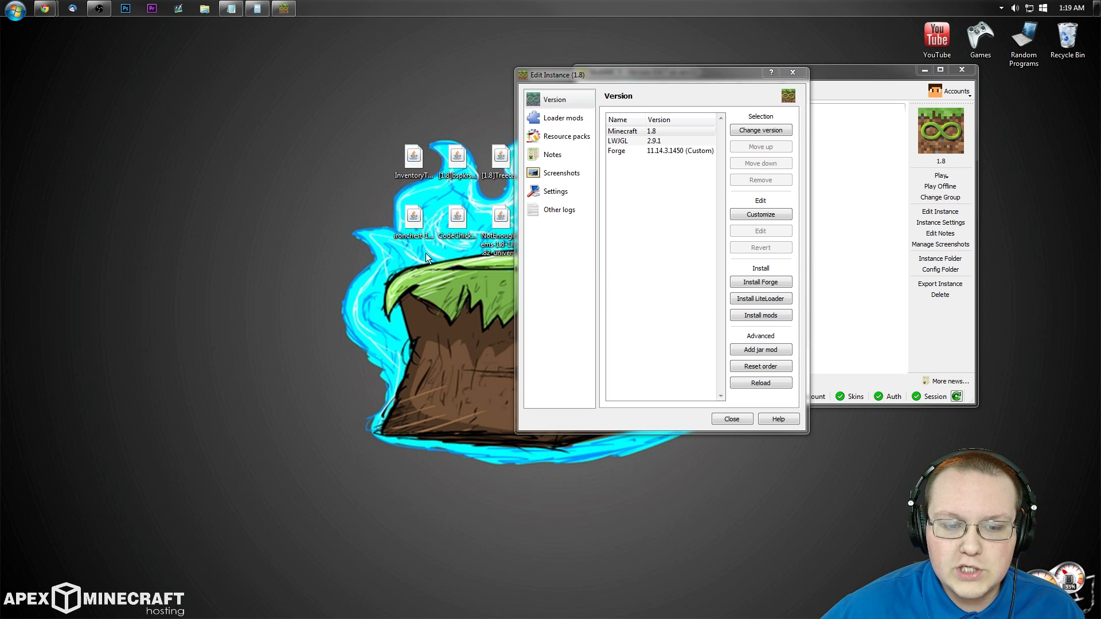
pyautogui.moveTo(427, 298)
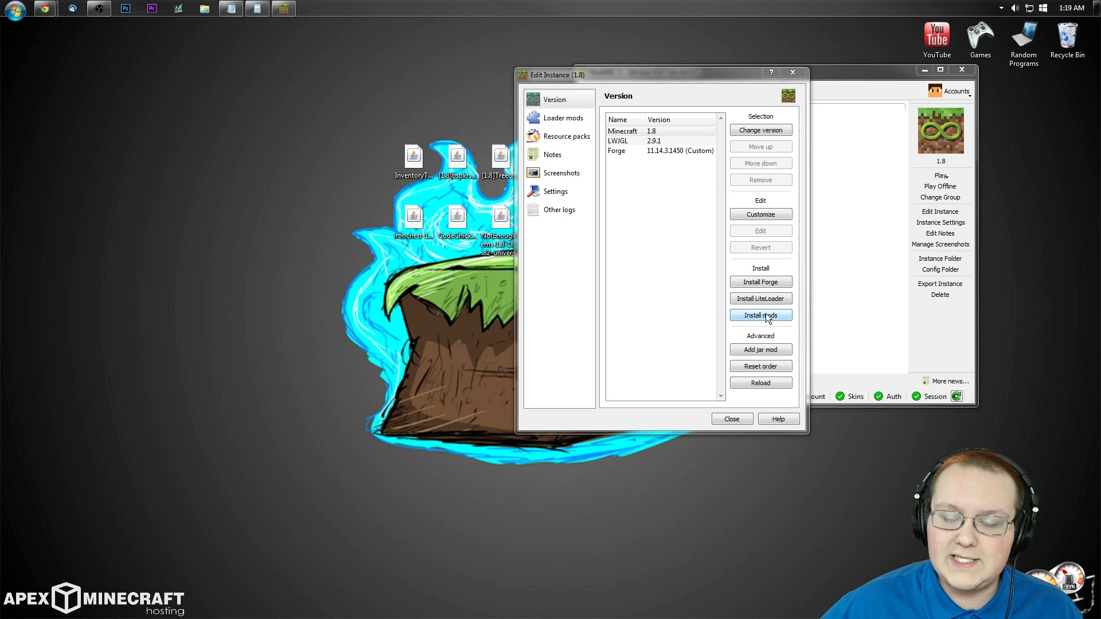
# Add the six mod jars from the Desktop to the instance's loader mods.
pyautogui.click(562, 117)
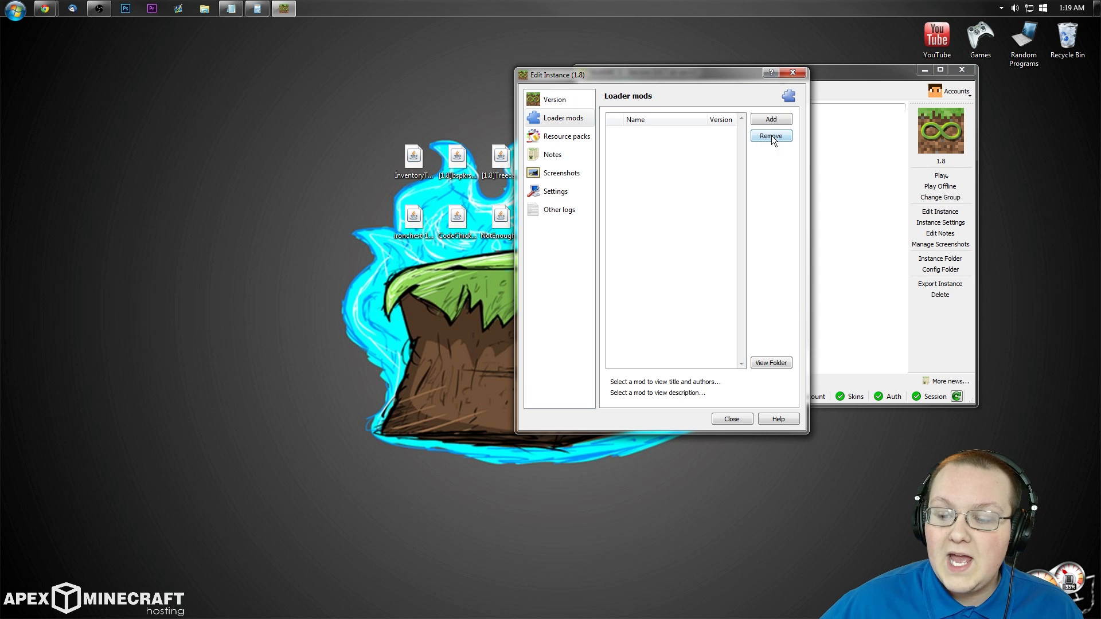
pyautogui.click(771, 119)
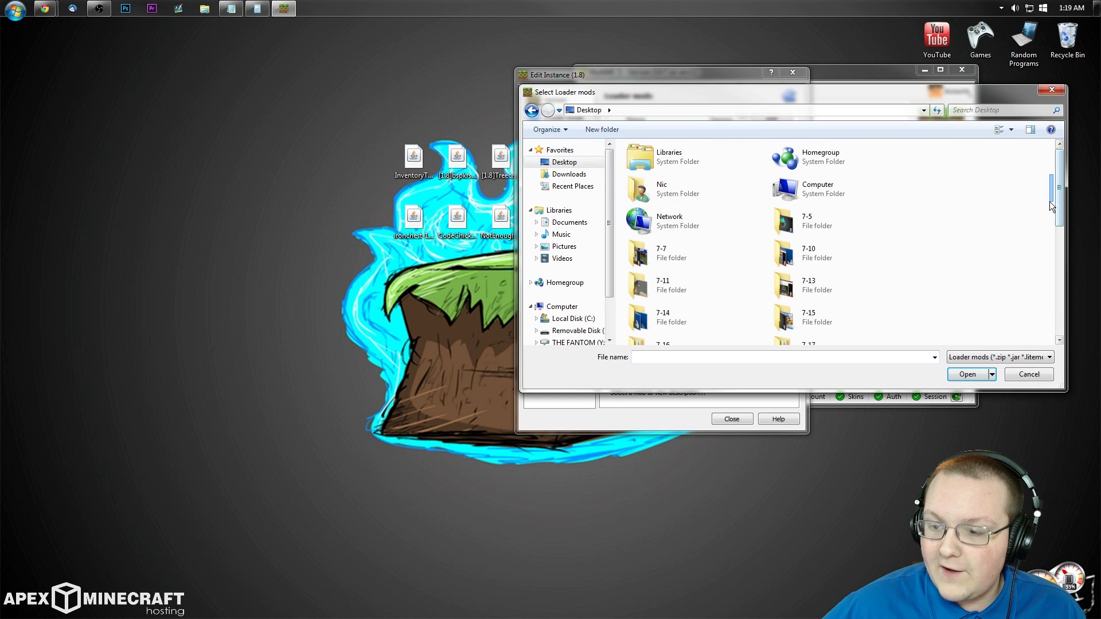
pyautogui.scroll(-3)
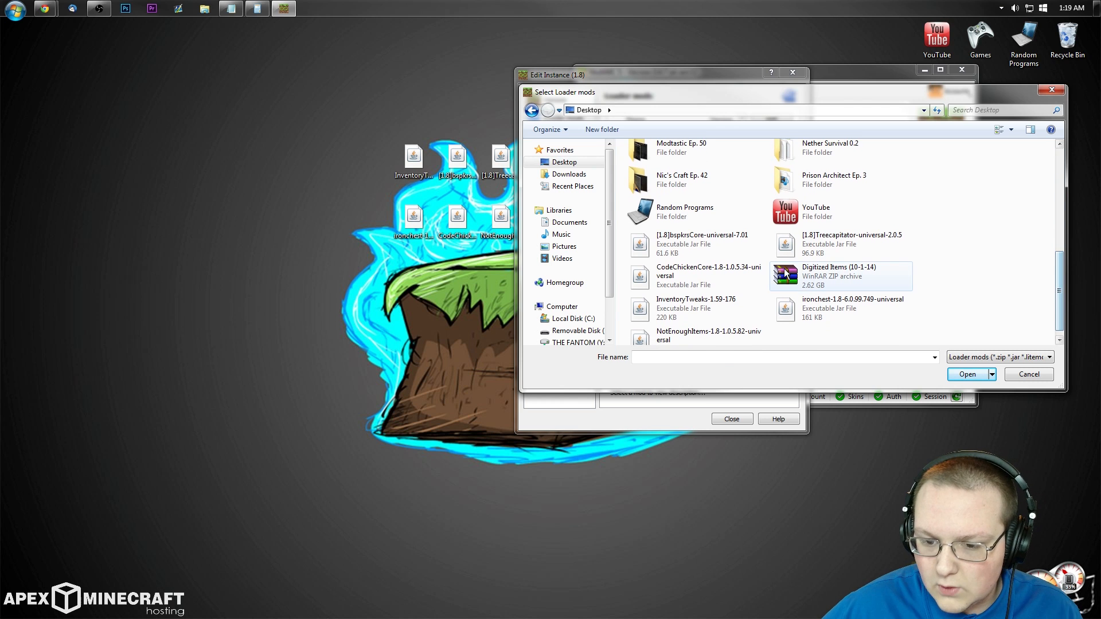
pyautogui.click(695, 243)
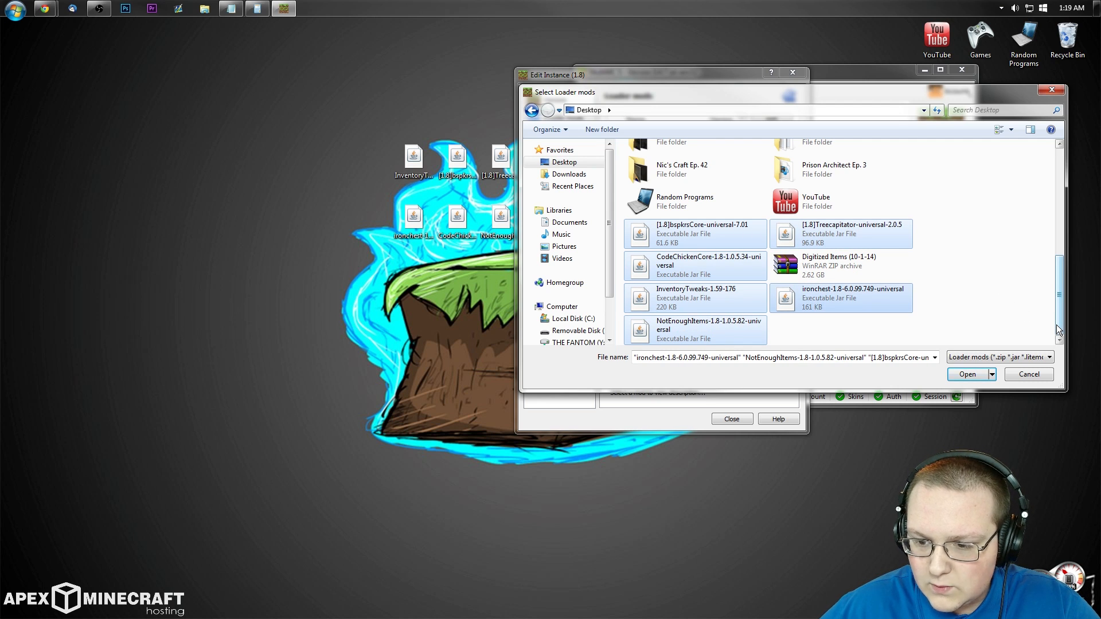
pyautogui.click(967, 374)
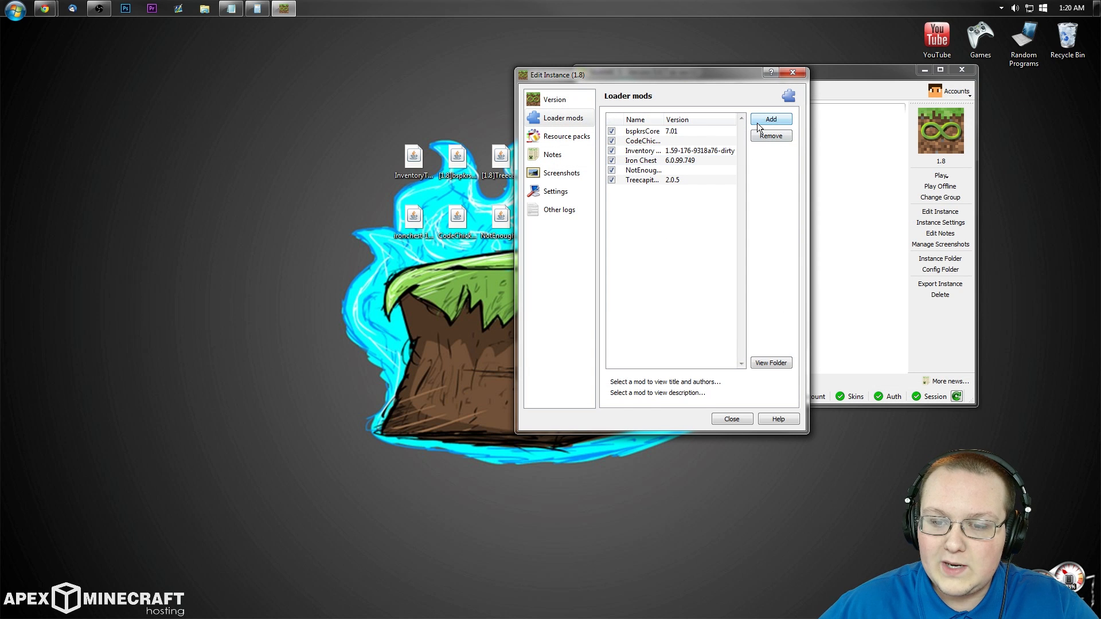
# Dismiss the reopened file chooser without adding more mods.
pyautogui.click(771, 118)
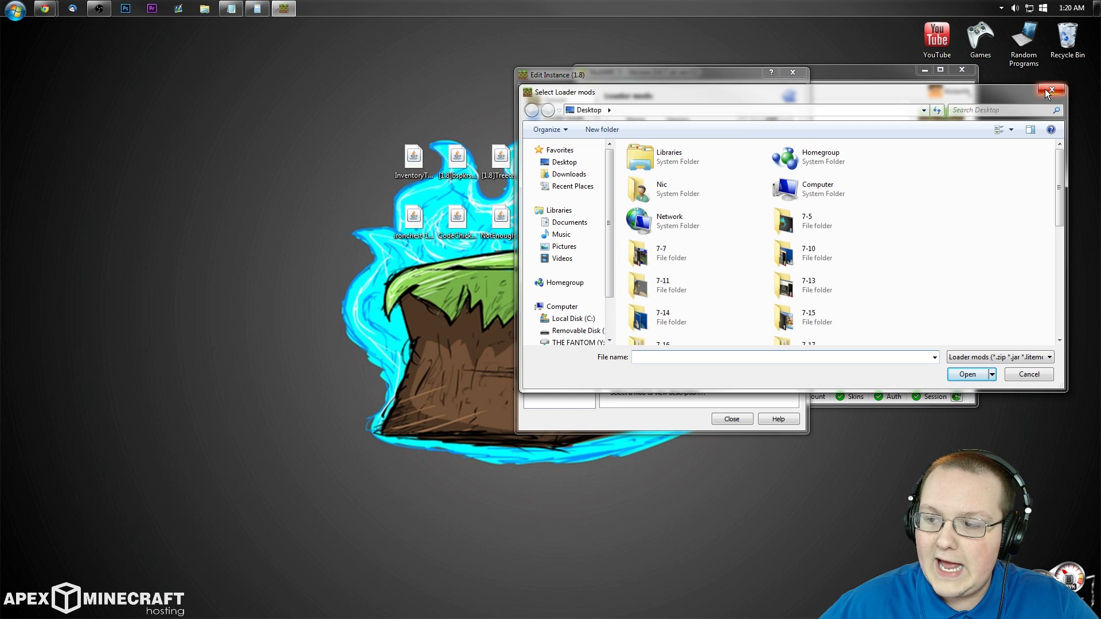
pyautogui.click(1048, 92)
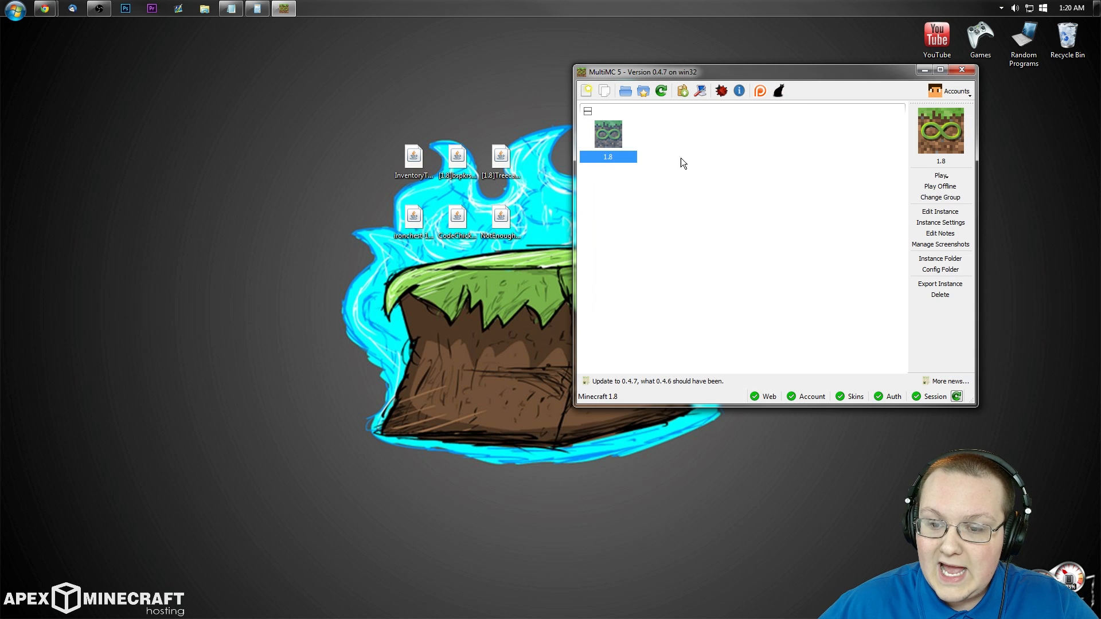
pyautogui.moveTo(660, 222)
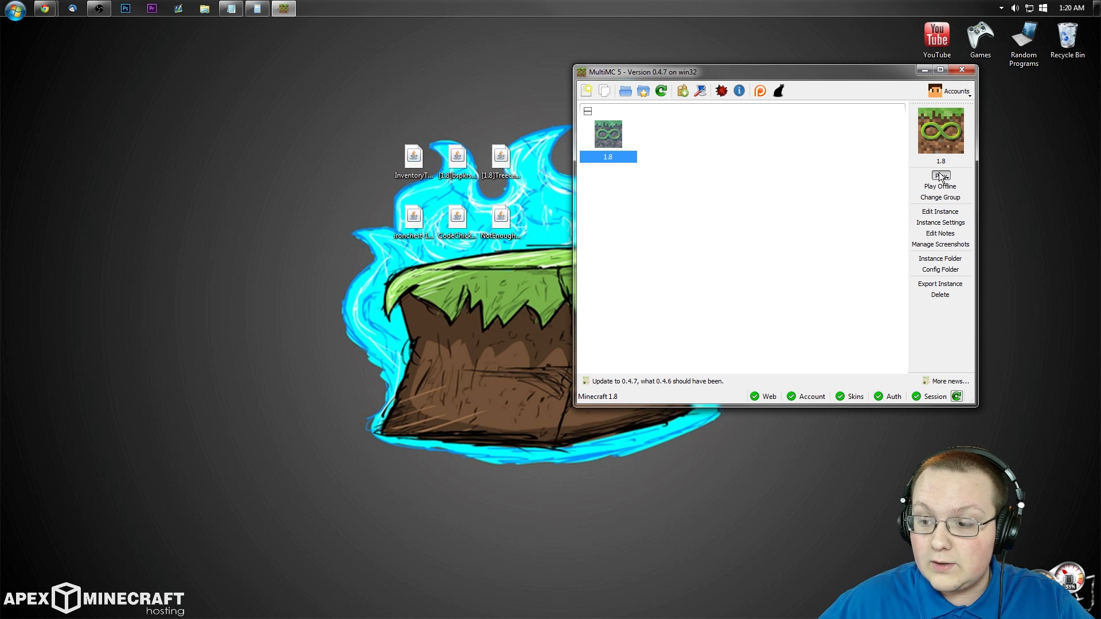
# Launch the modded 1.8 instance from MultiMC.
pyautogui.click(940, 176)
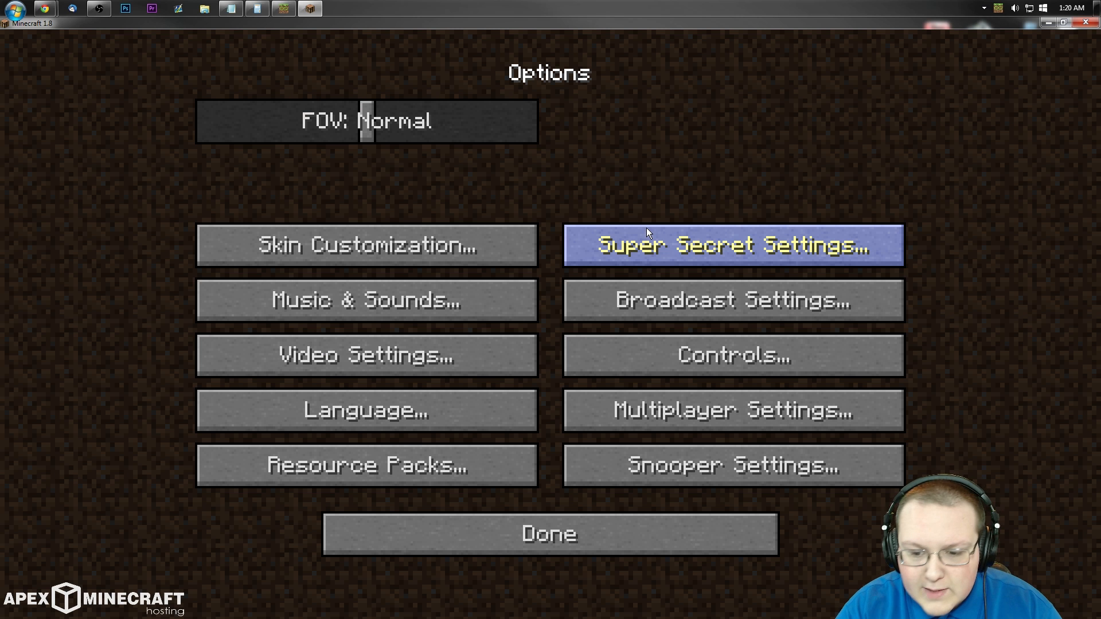
pyautogui.moveTo(513, 554)
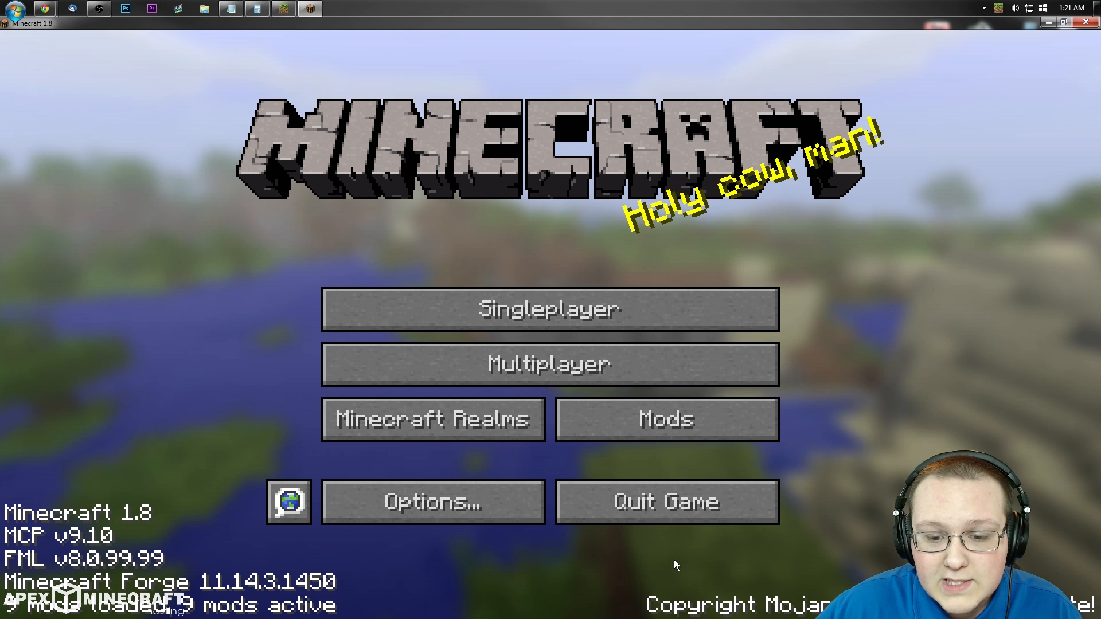
# Go to the Singleplayer world selection screen.
pyautogui.click(550, 309)
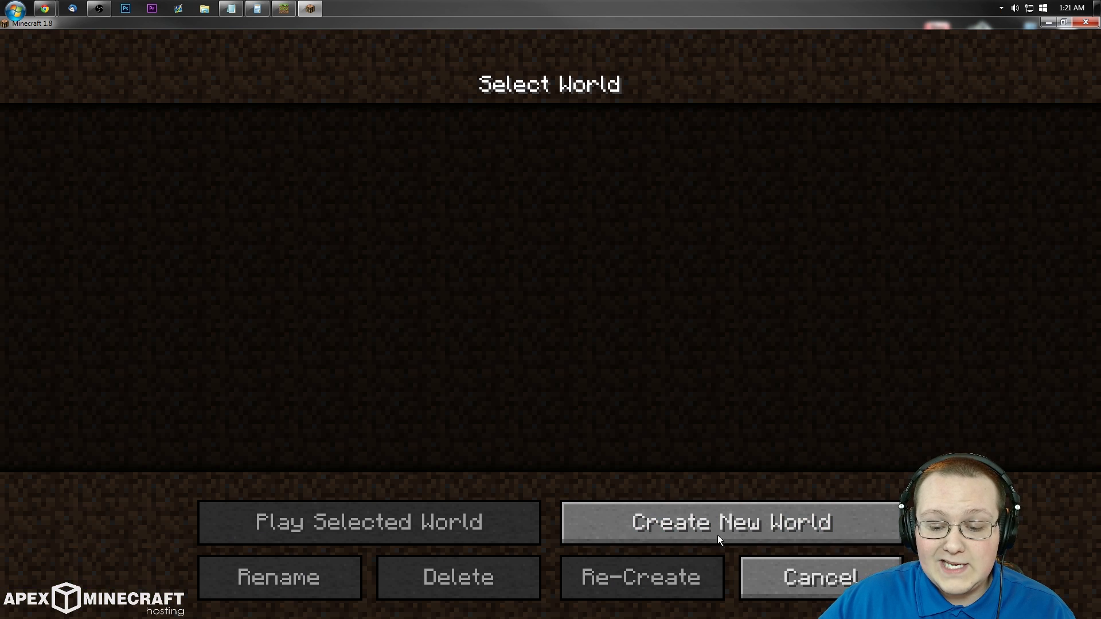
# Create a new Creative-mode world named Test and start generating it.
pyautogui.click(731, 522)
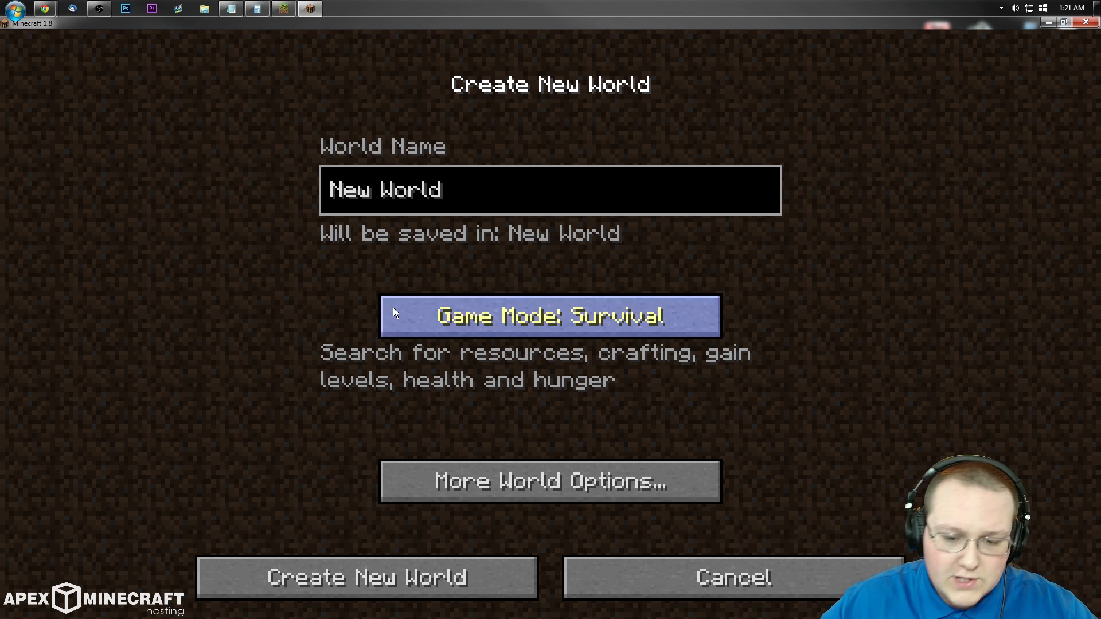
pyautogui.click(549, 316)
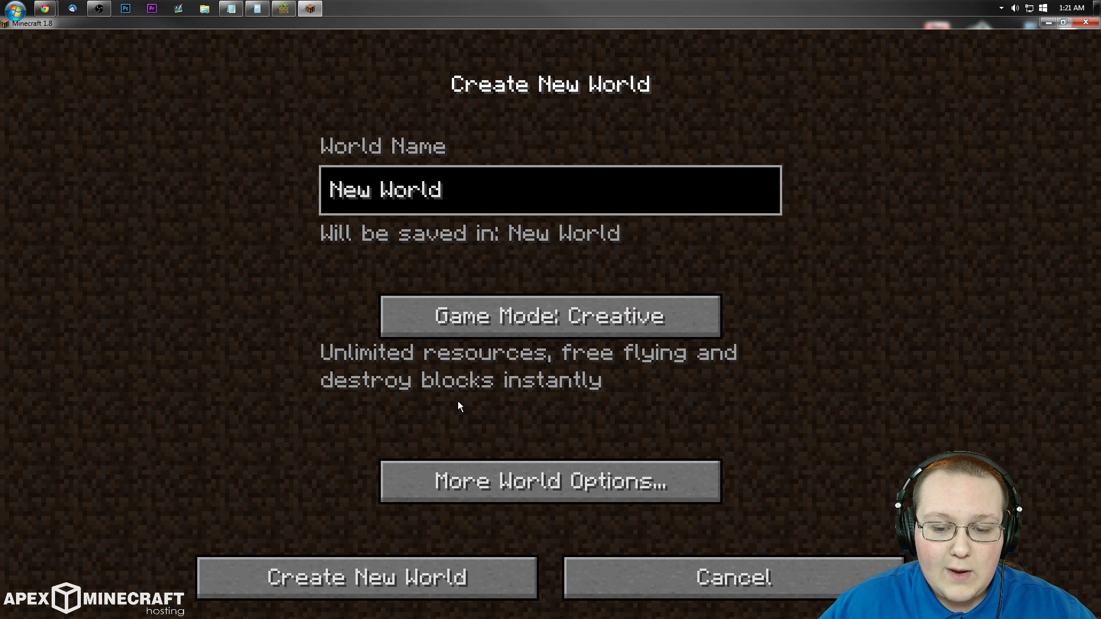
pyautogui.write('Test')
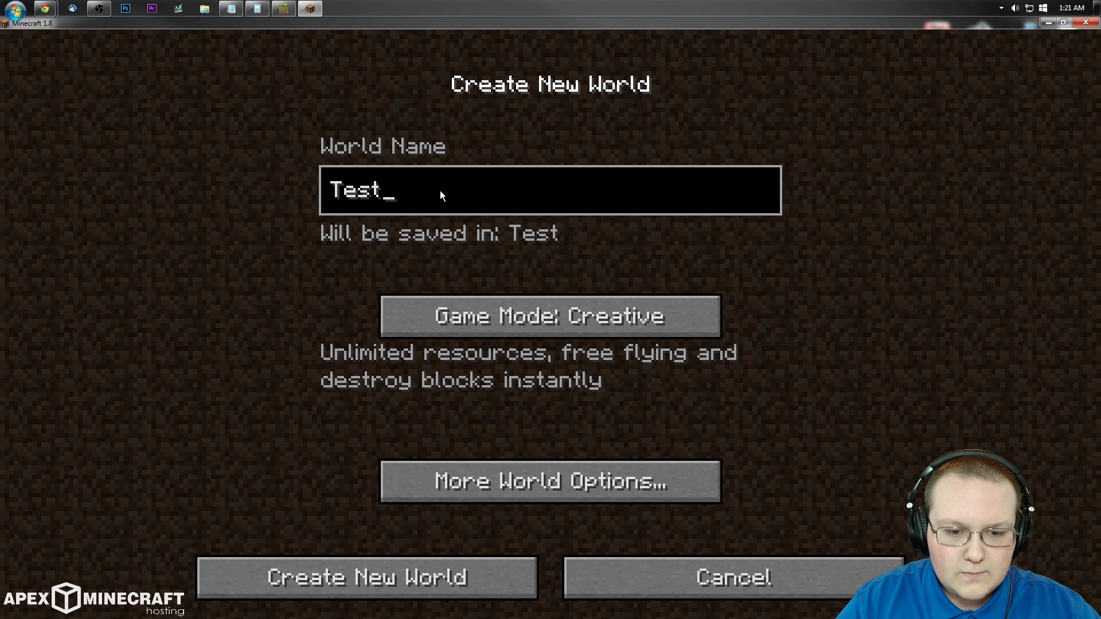
pyautogui.click(367, 577)
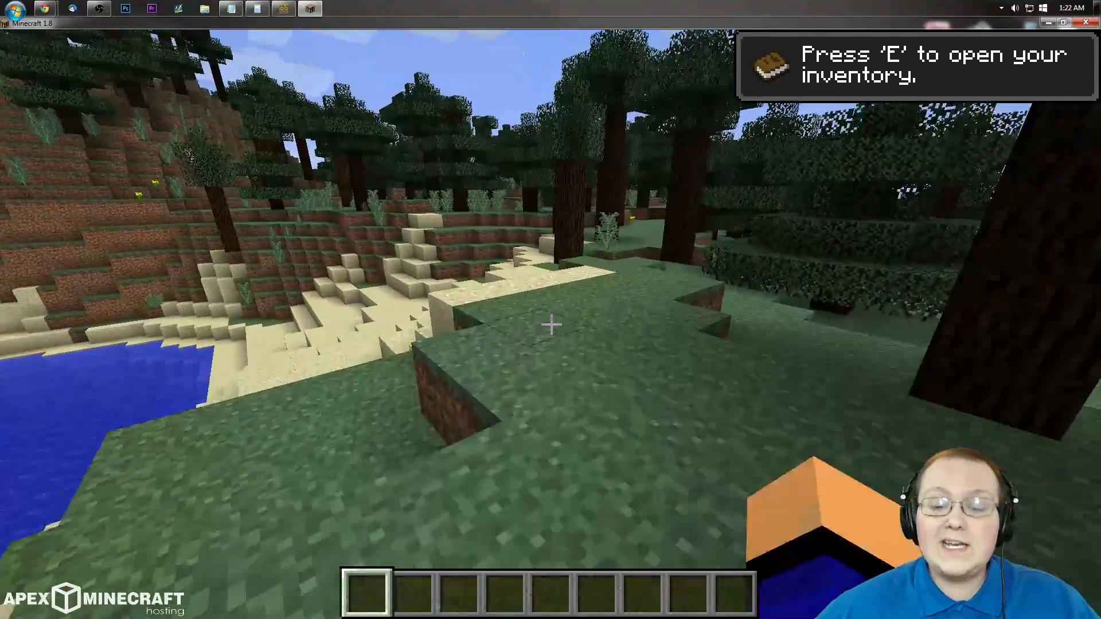
pyautogui.moveTo(551, 324)
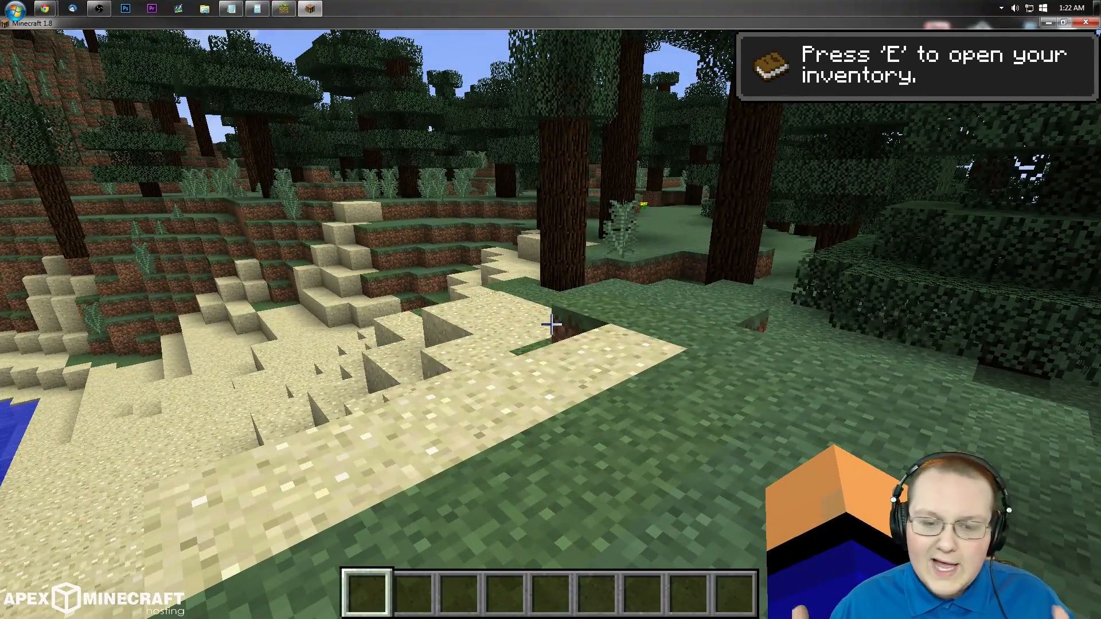